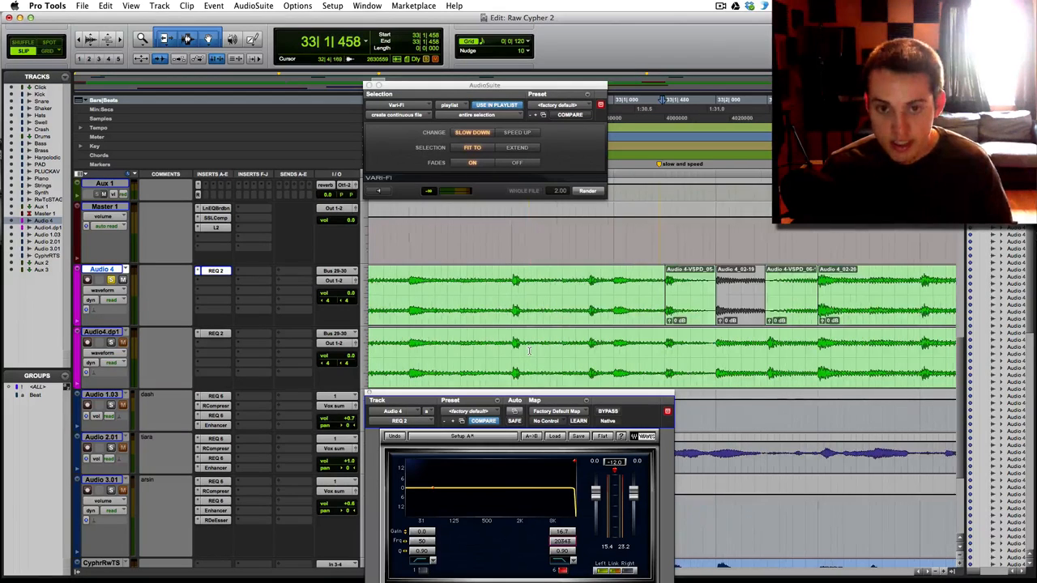
Switch to Grid mode, split Audio4.dp1 at Audio 4's edit points, and mute the bar-33 clip
click(50, 51)
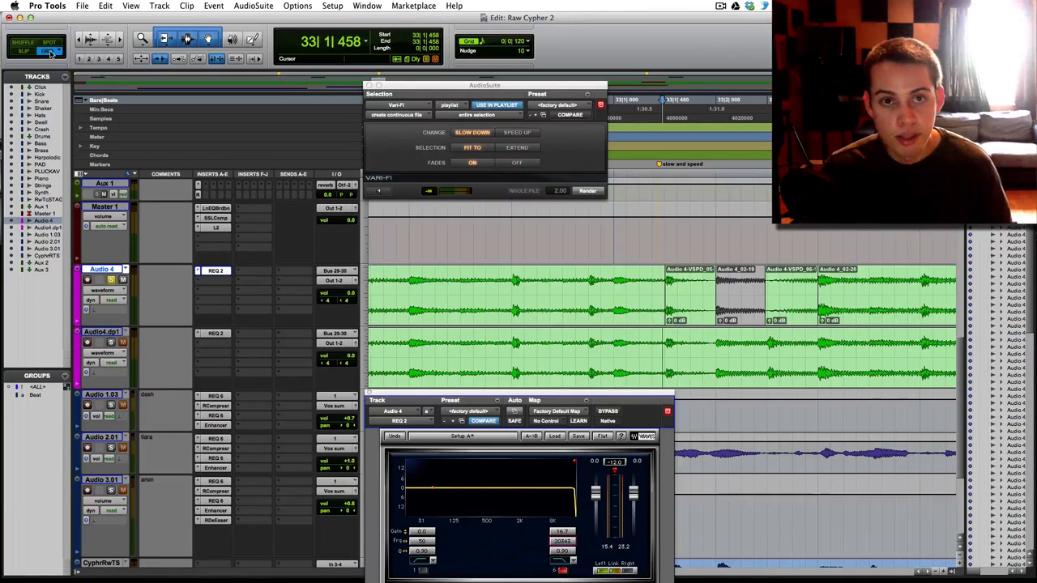
click(49, 41)
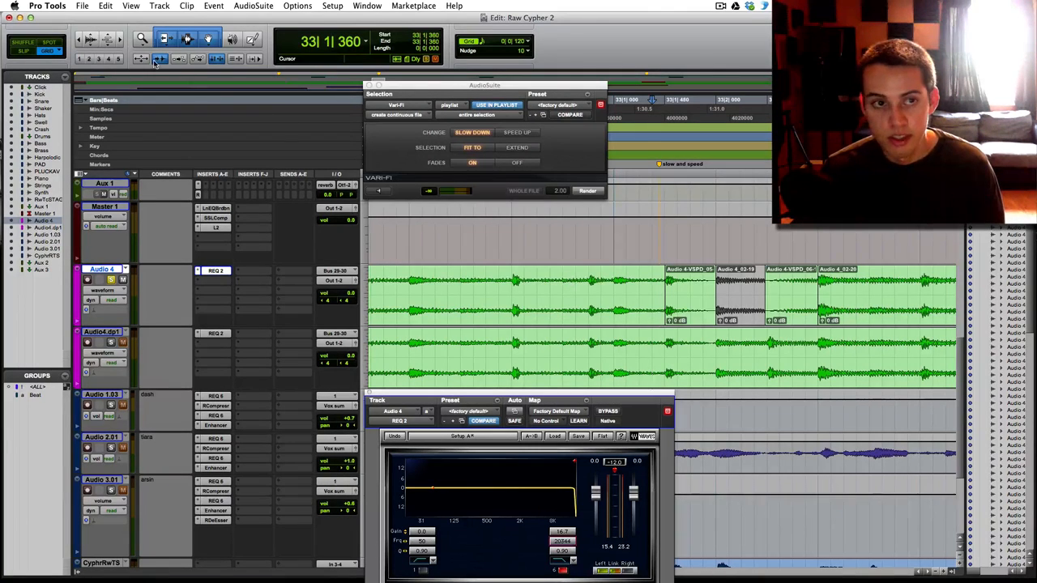
click(640, 357)
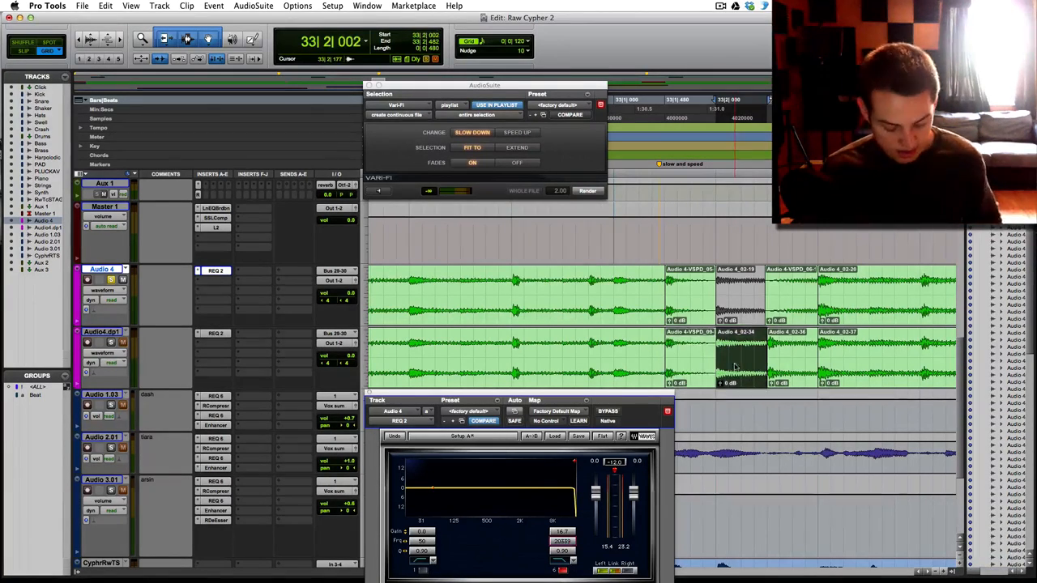
click(737, 356)
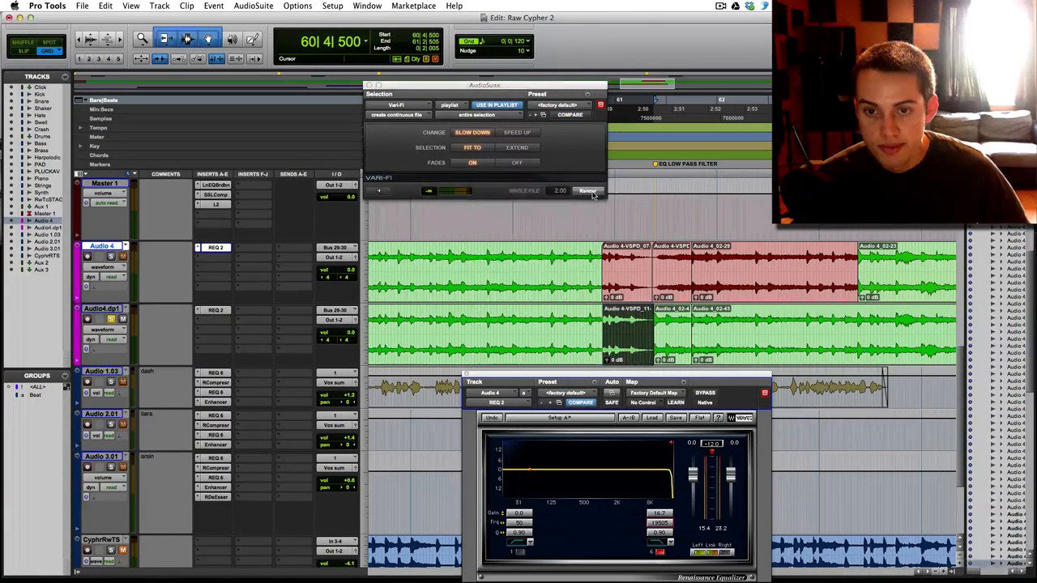
Render the selected Audio4.dp1 clip near bar 61 with Vari-Fi Slow Down
click(517, 132)
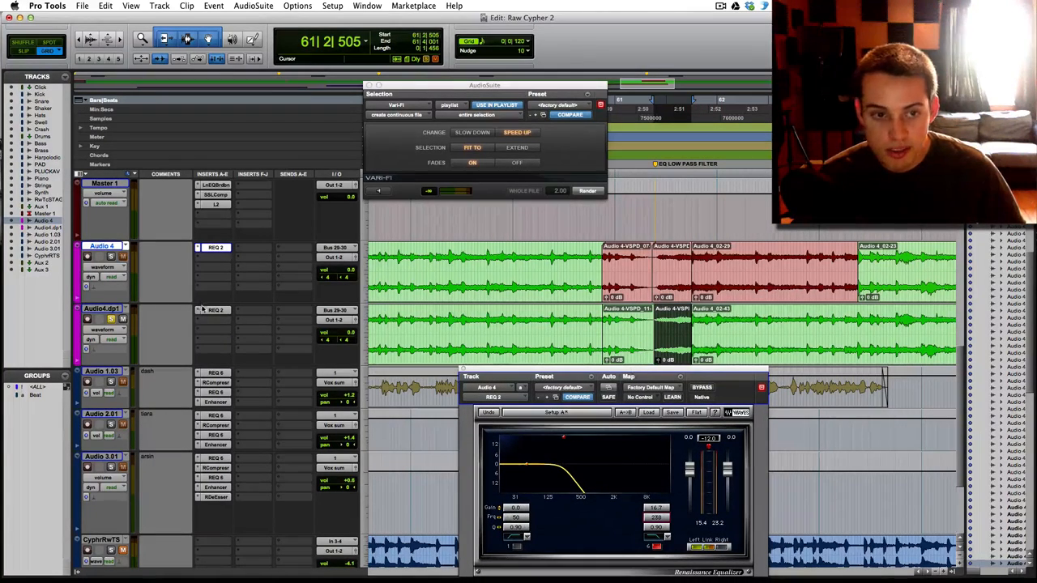
Set Vari-Fi to Speed Up and open Audio4.dp1's REQ 2 EQ for a low-pass curve
click(216, 320)
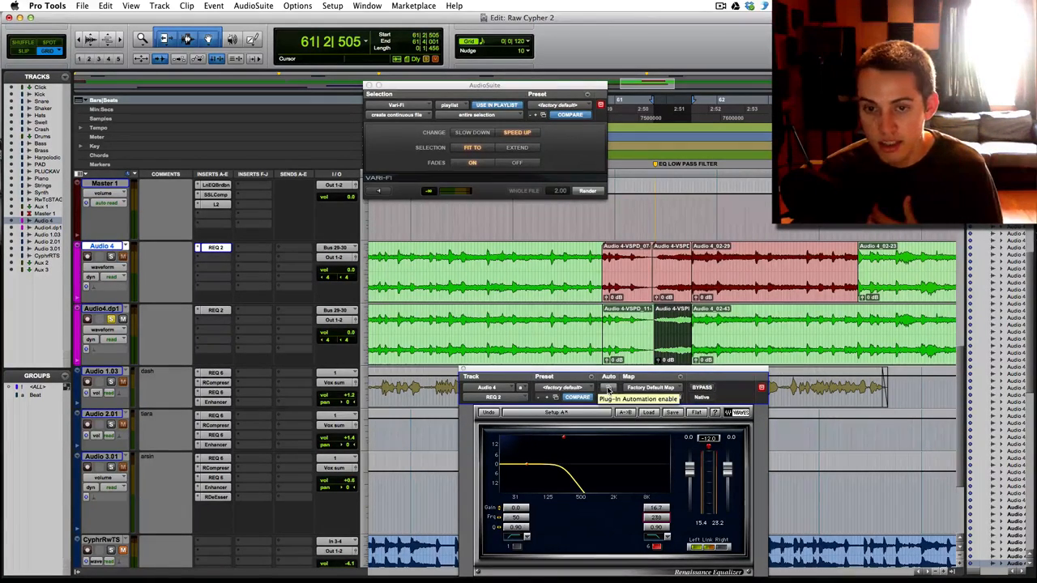
Enable the Audio4.dp1 EQ's Band6 Frq parameter for plug-in automation
click(608, 376)
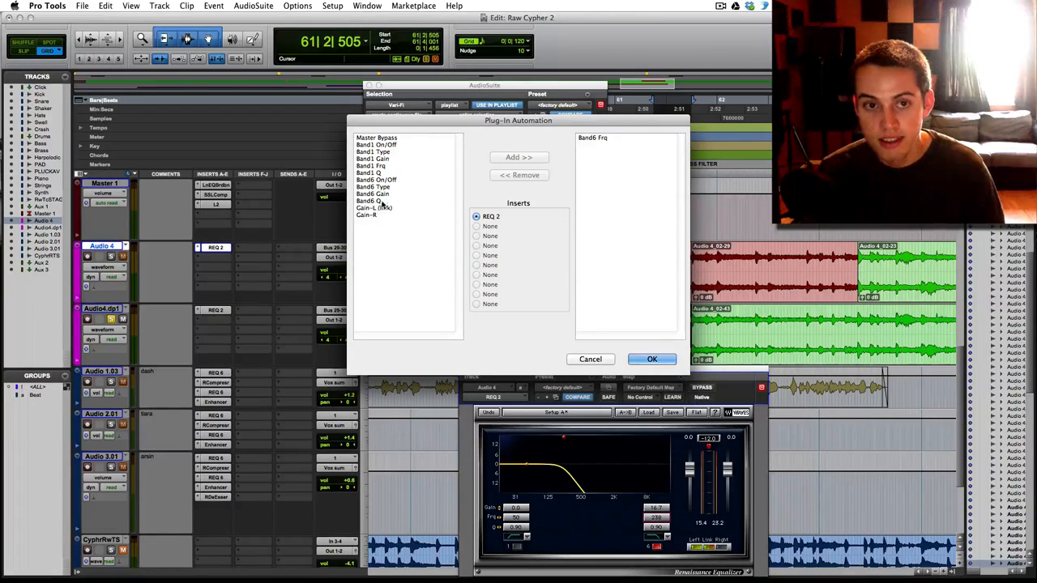
click(371, 165)
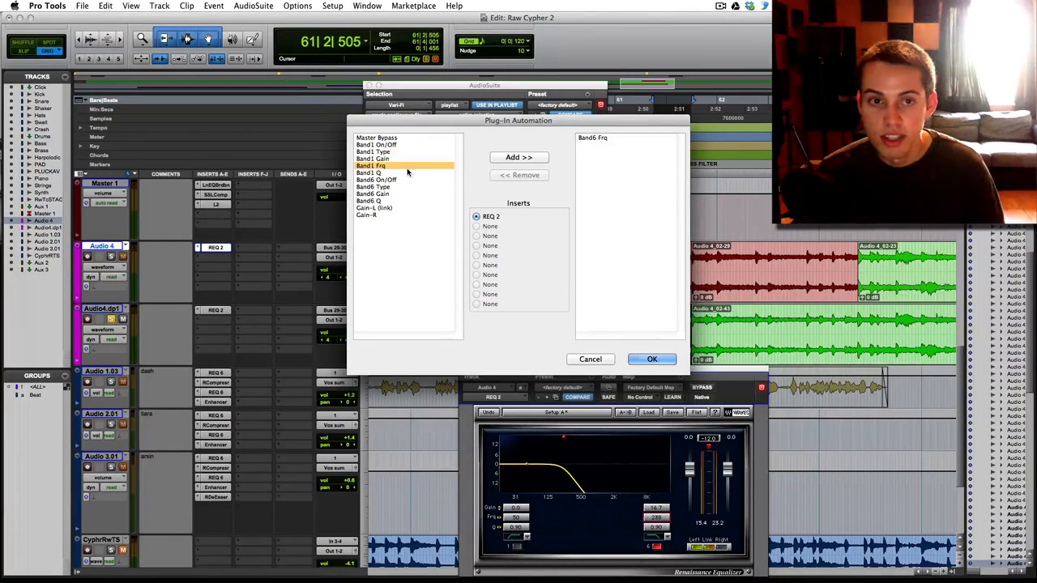
click(624, 138)
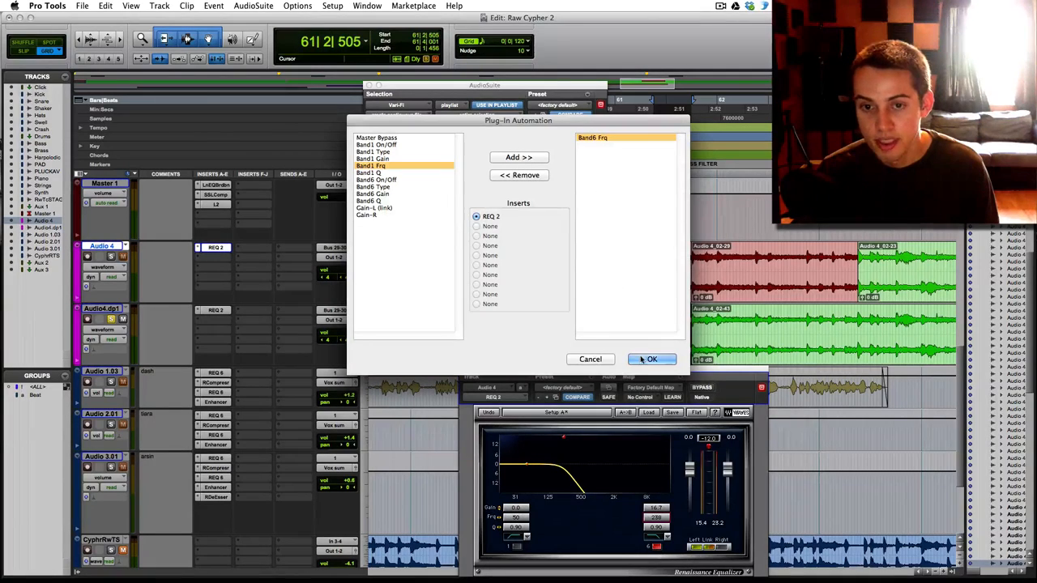
click(651, 359)
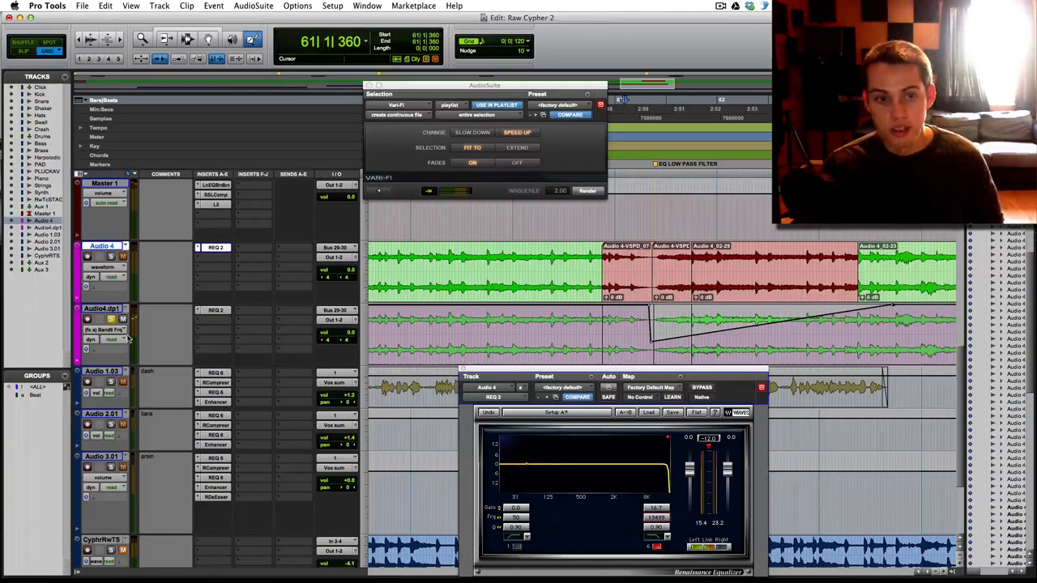
Draw a rising Band6 Frq automation ramp on Audio4.dp1 near bar 61
click(105, 339)
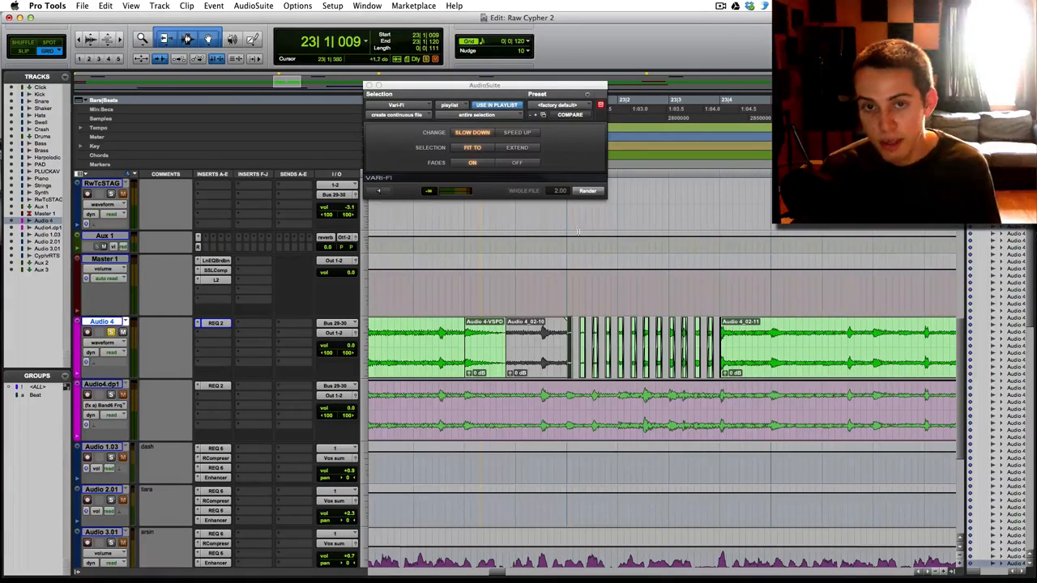
Draw alternating left/right pan values across Audio 4's 32nd-note chops
click(517, 132)
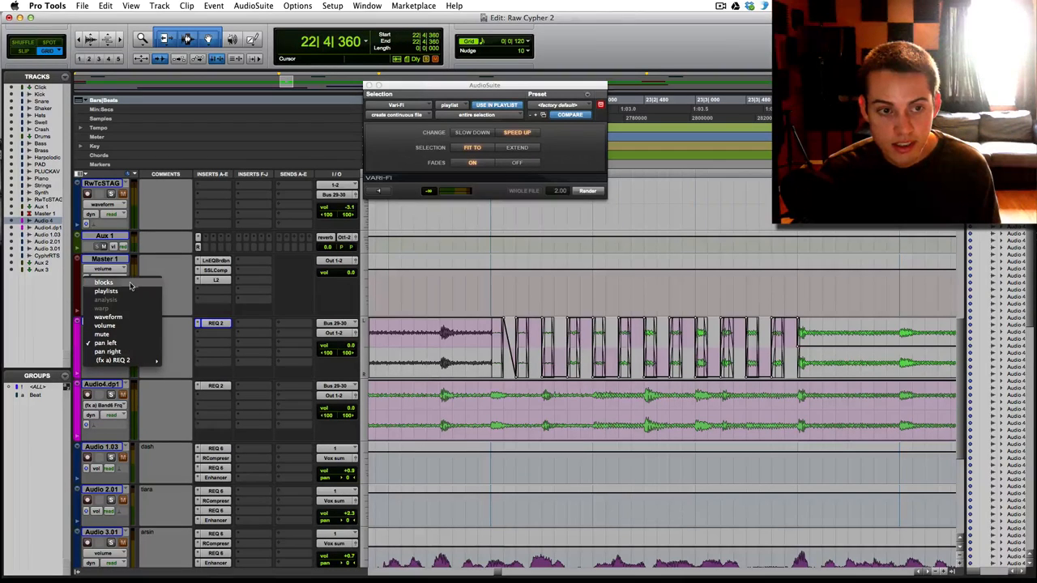
Return Audio 4 to waveform view and select Audio4.dp1 audio under the slowed clip
click(105, 308)
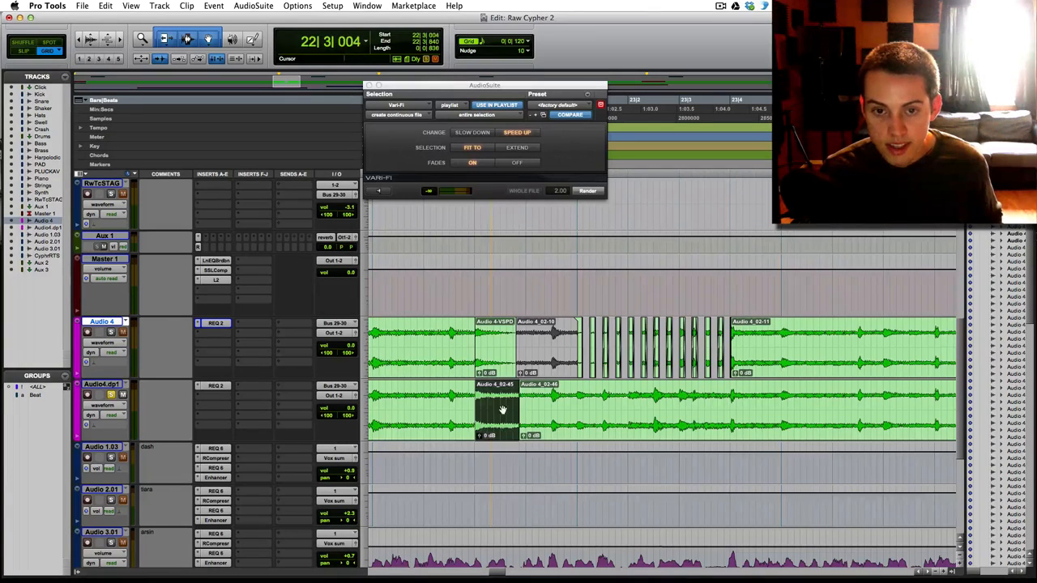
click(473, 132)
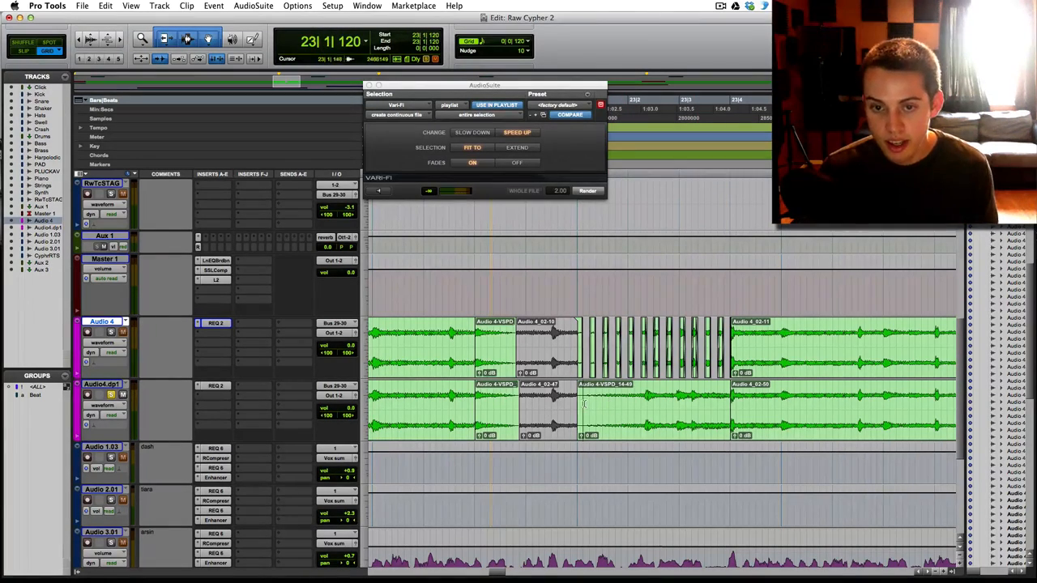
Chop Audio4.dp1's sped-up section and draw pan alternating opposite to Audio 4
click(584, 405)
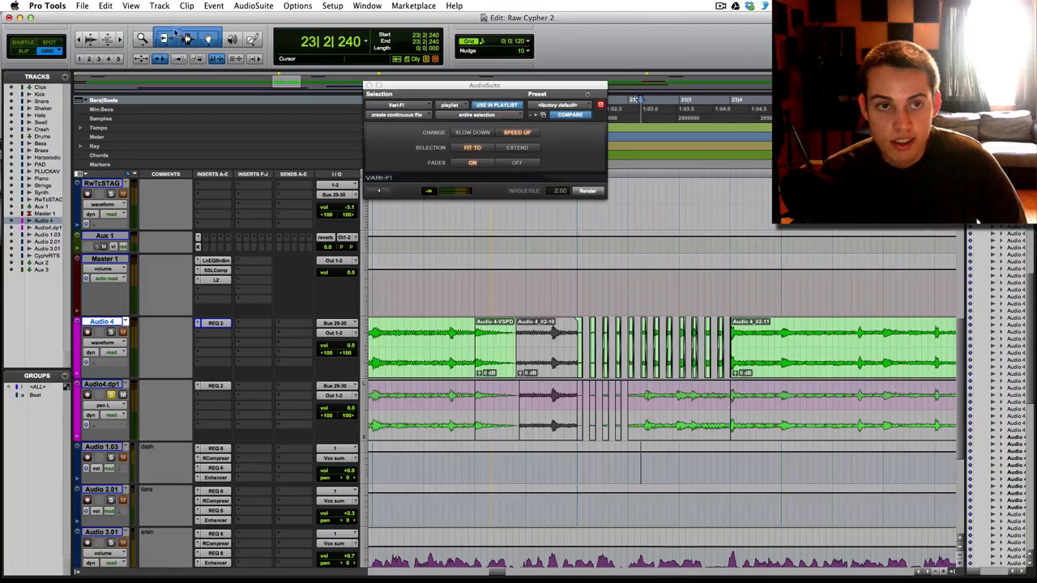
click(188, 39)
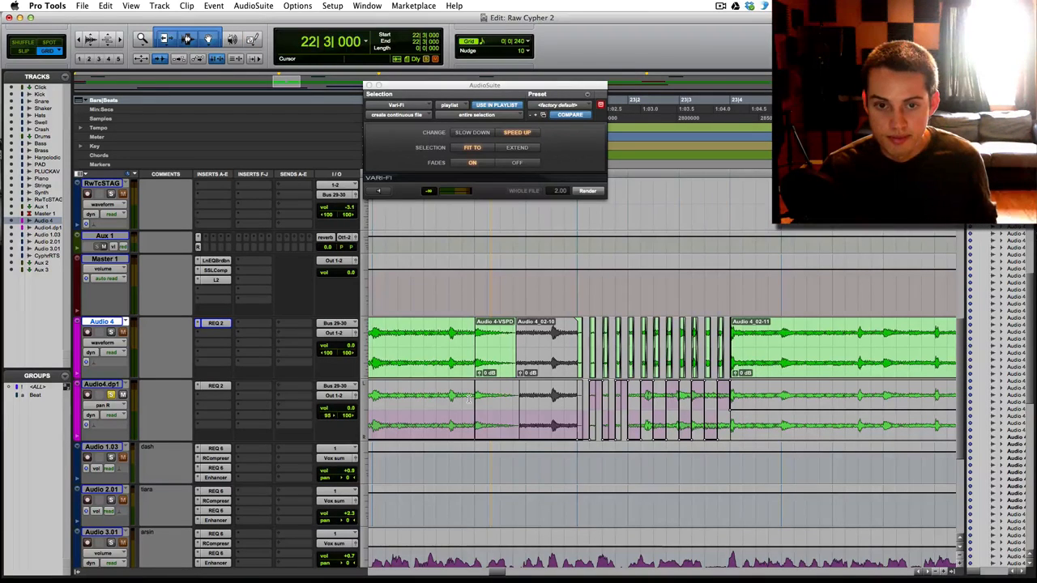
key(space)
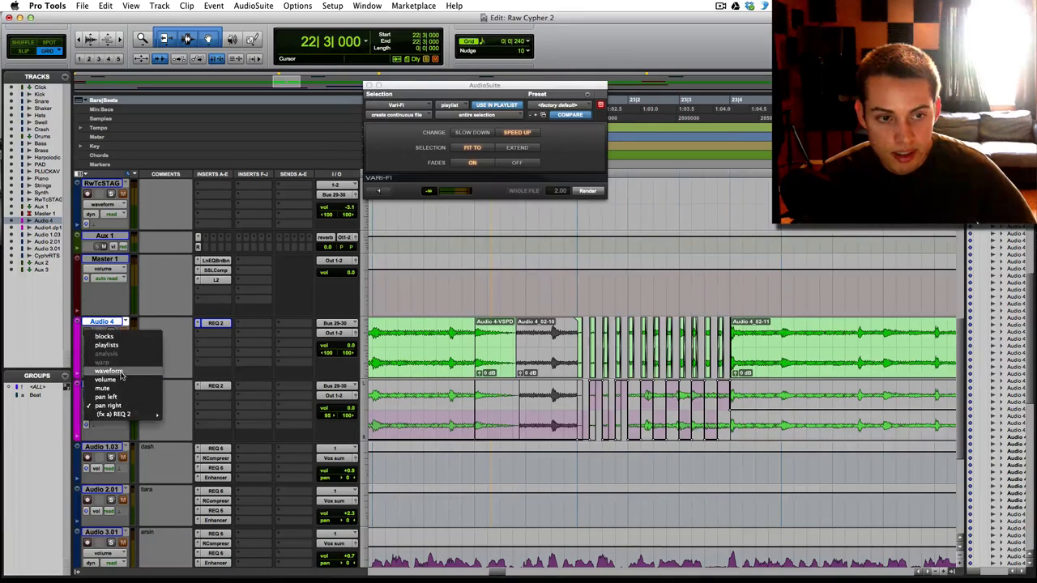
click(110, 371)
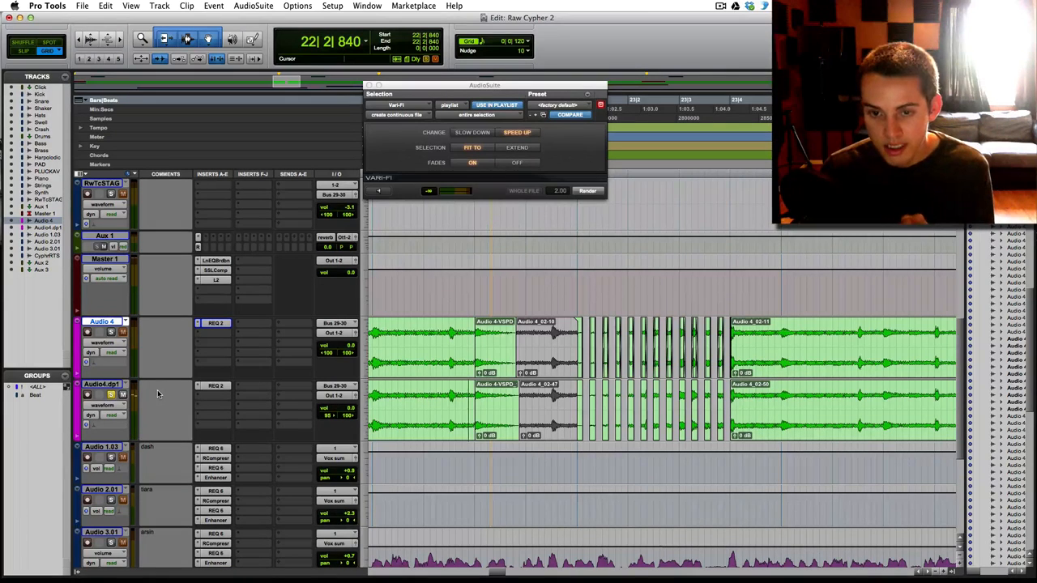
mouse_move(88, 395)
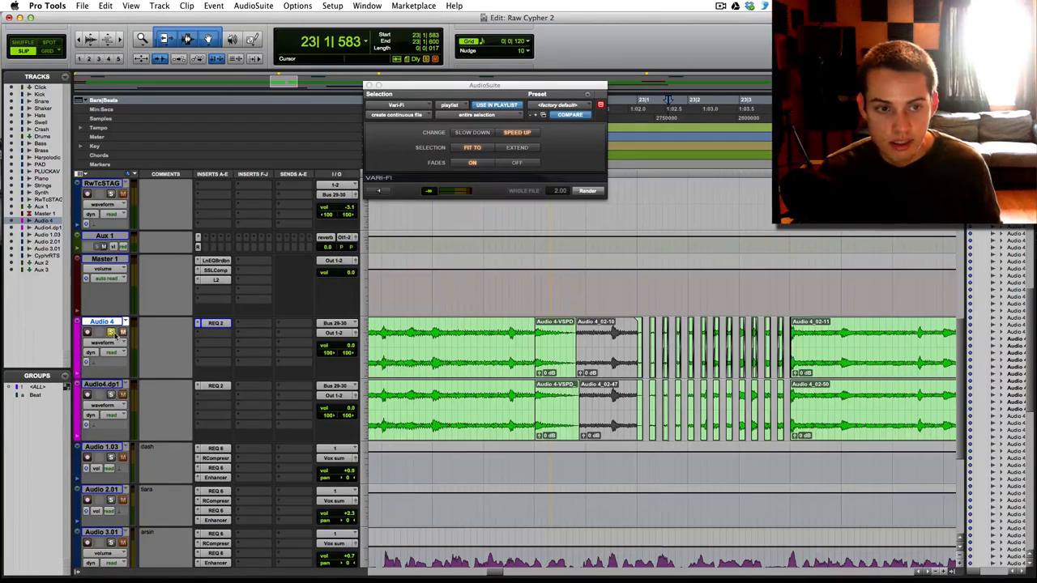
Switch to Slip mode and play back the drop section on both vocal tracks
key(space)
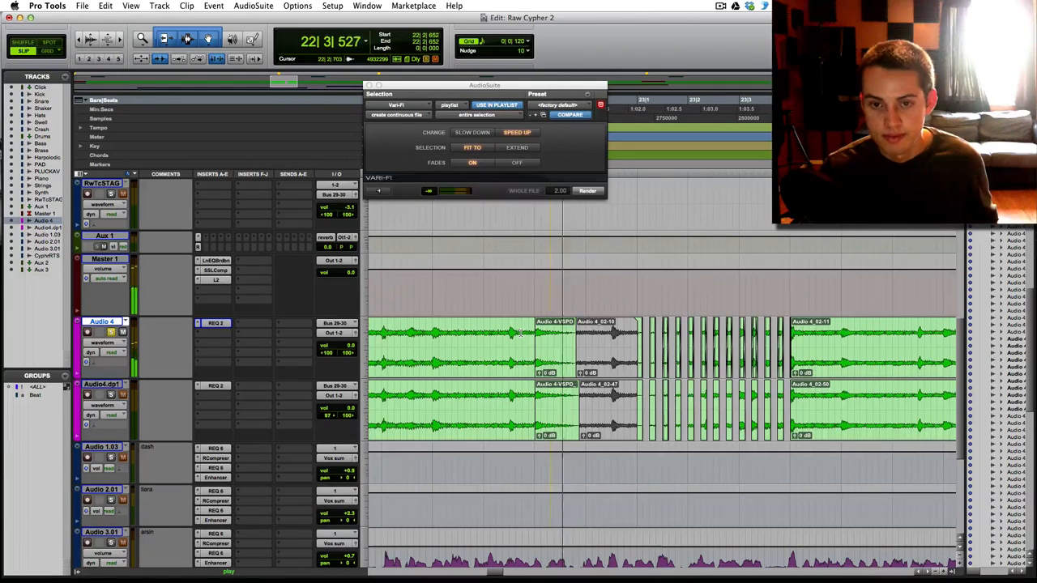